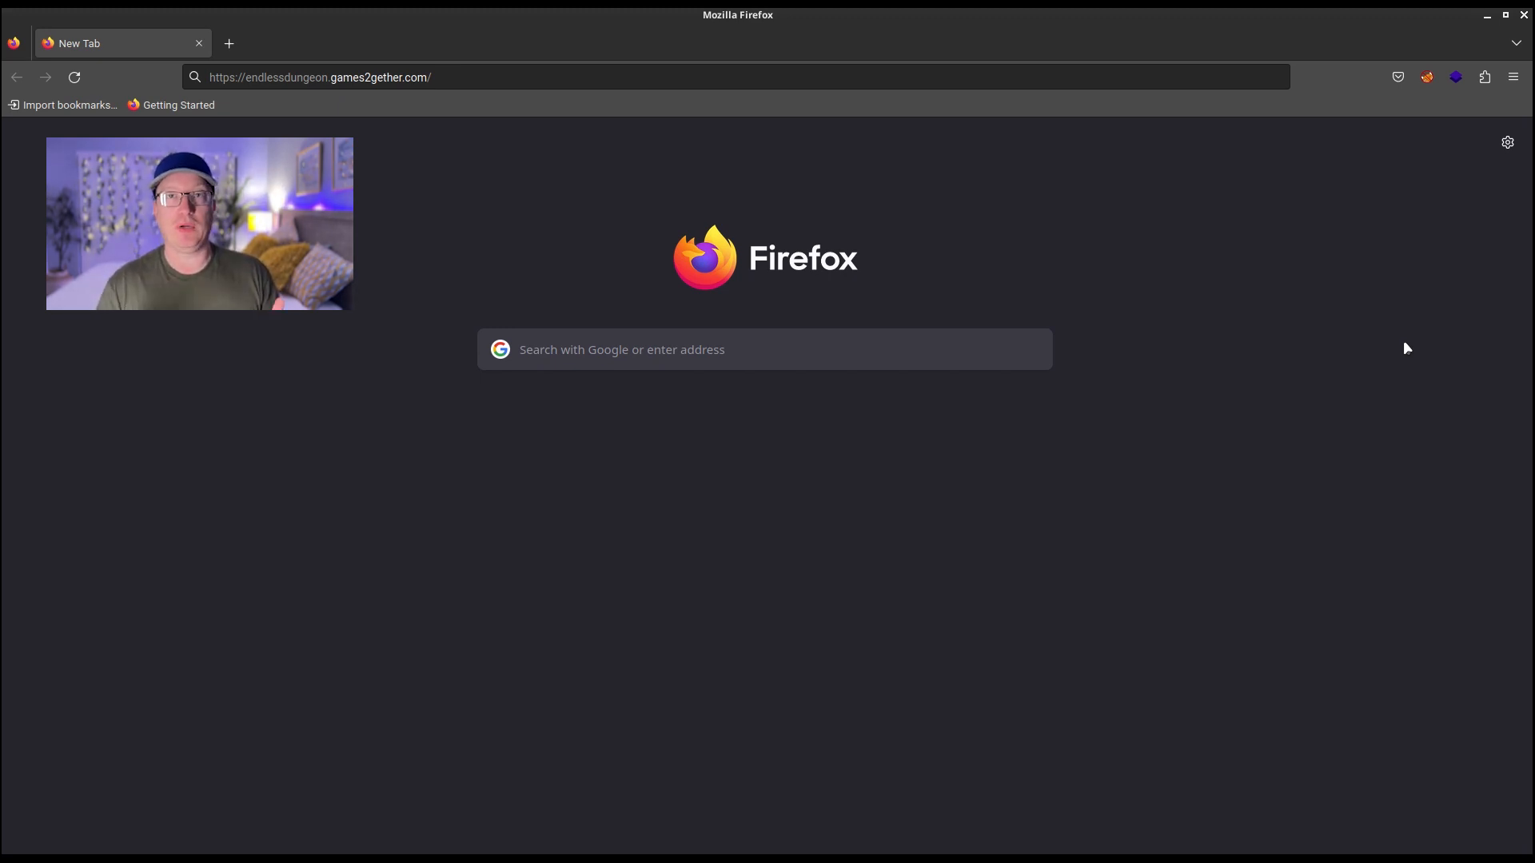
{"action": "mouse_move", "coordinate": [1124, 192]}
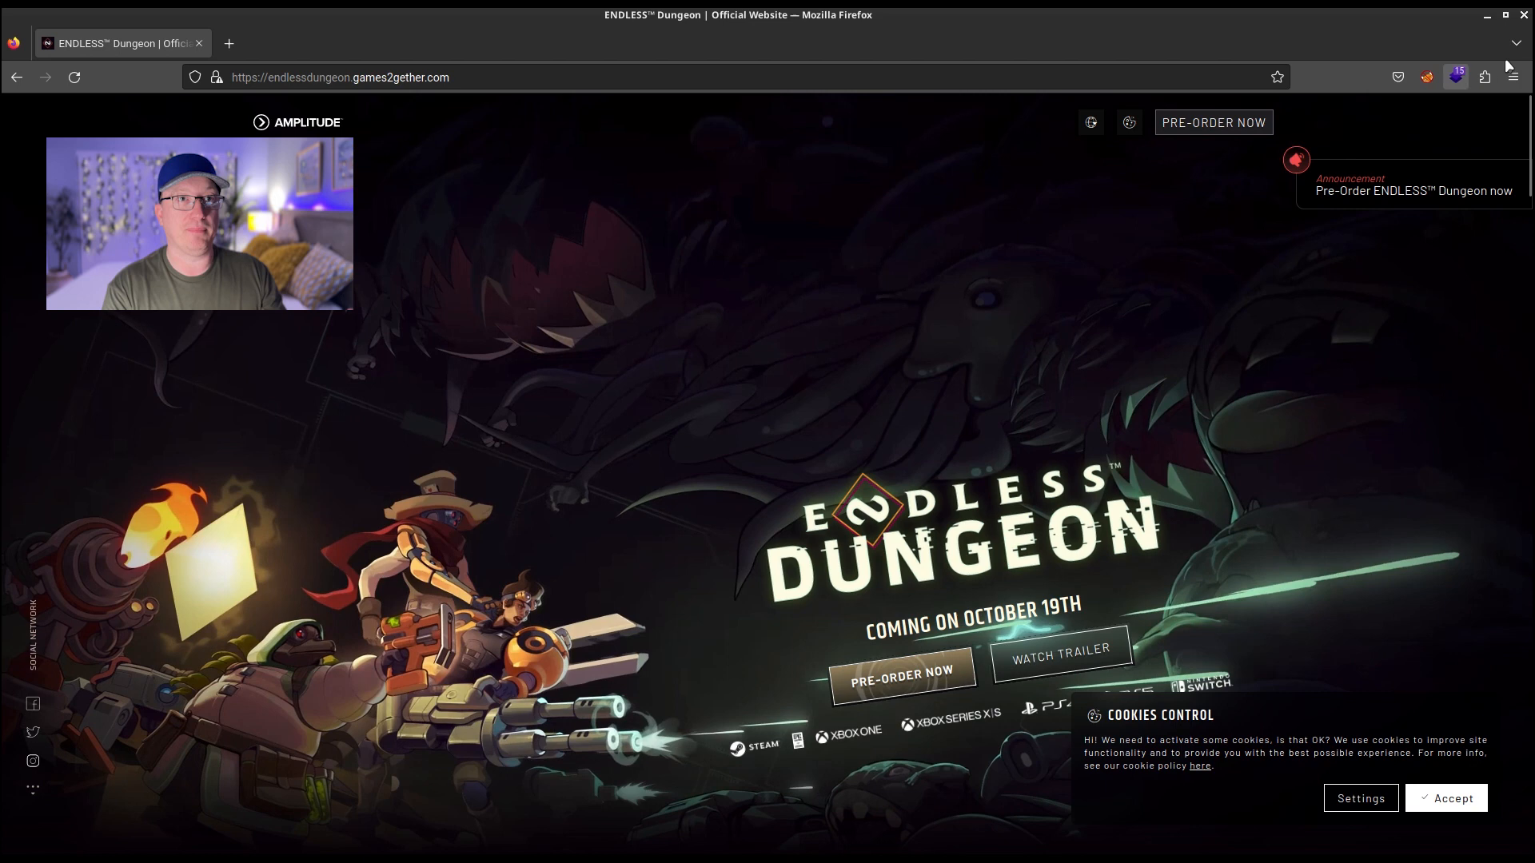
Step: Open Web Developer Tools from the More tools menu on the Endless Dungeon page
{"action": "left_click", "coordinate": [1512, 78]}
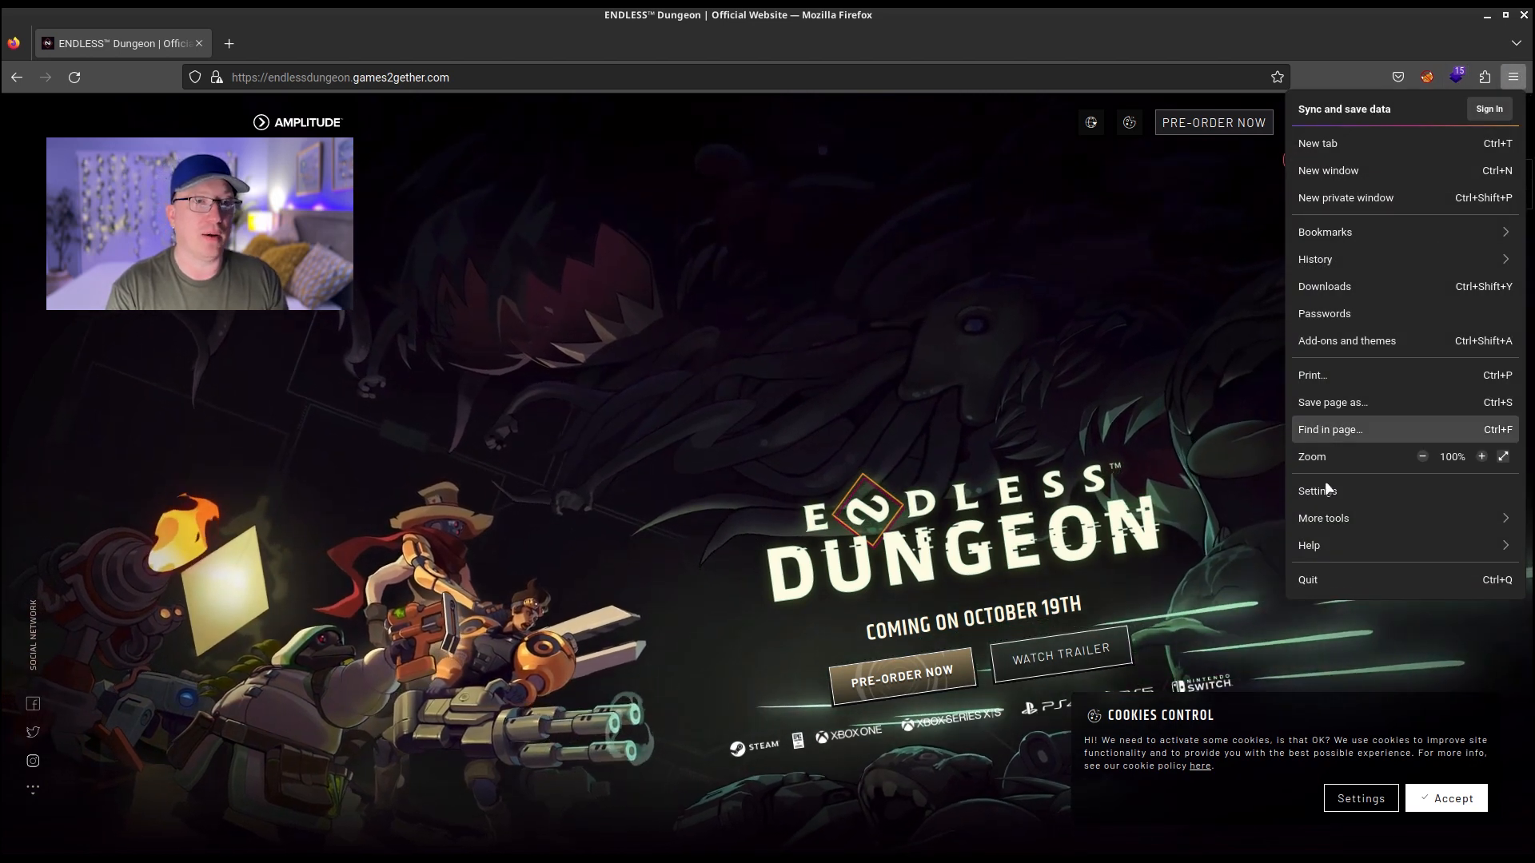
{"action": "left_click", "coordinate": [1323, 518]}
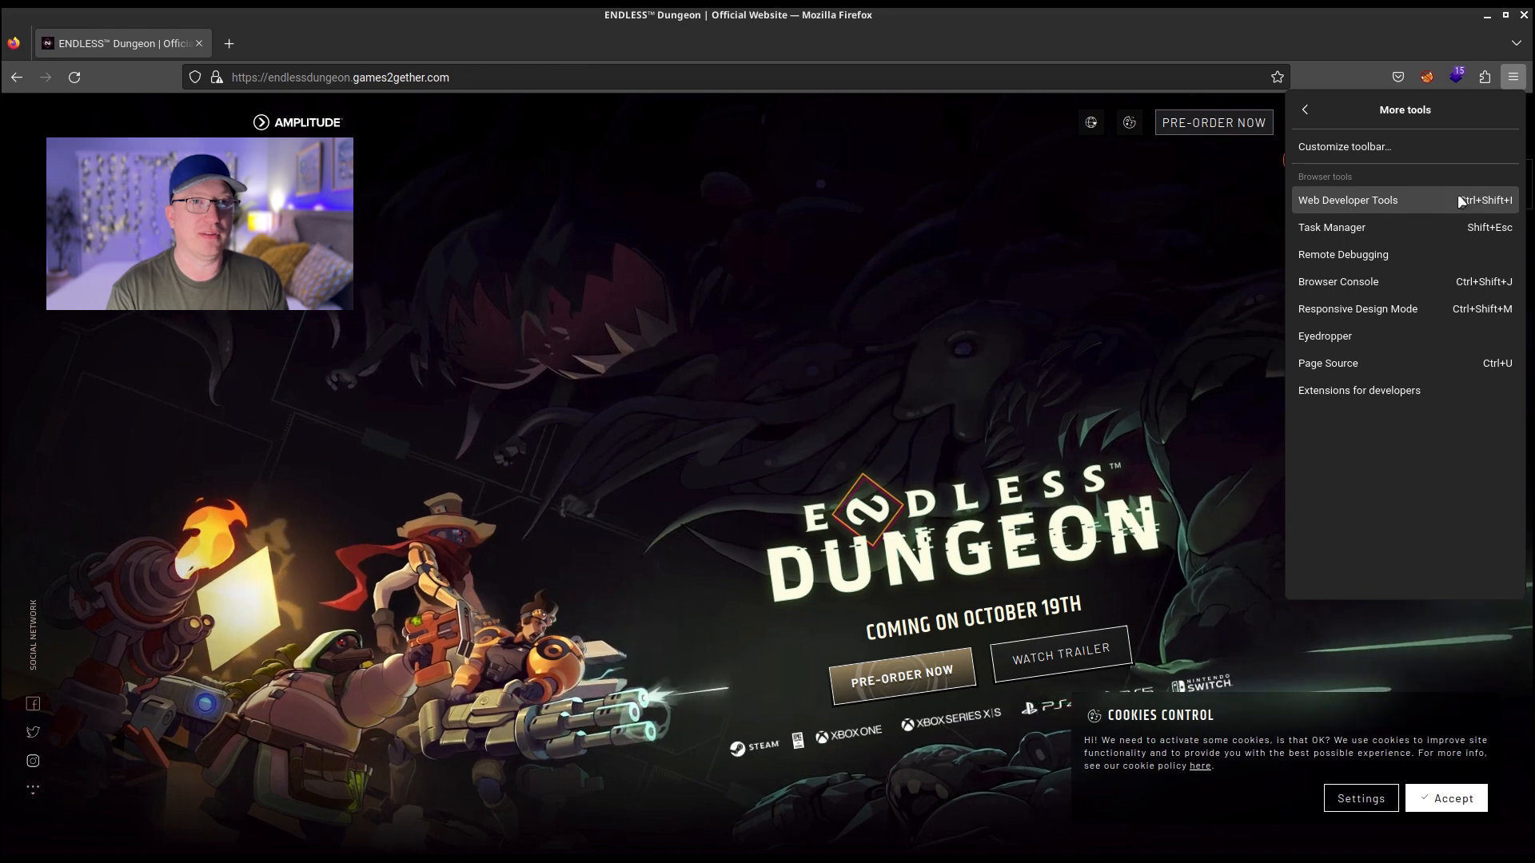
{"action": "left_click", "coordinate": [1348, 200]}
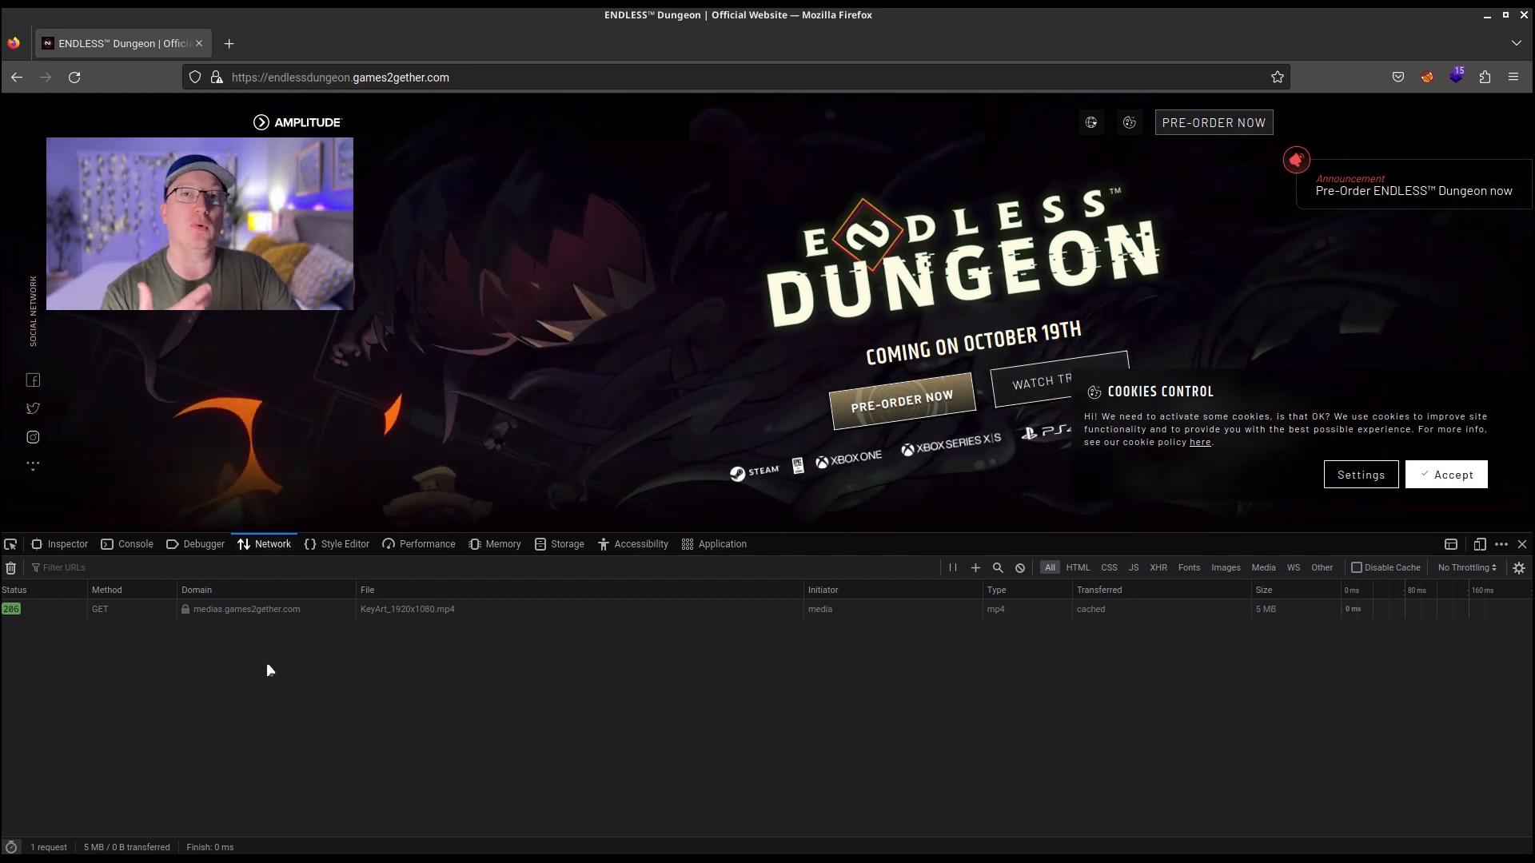
Step: Reload the Endless Dungeon page so the Network panel logs 70 requests
{"action": "left_click", "coordinate": [74, 78]}
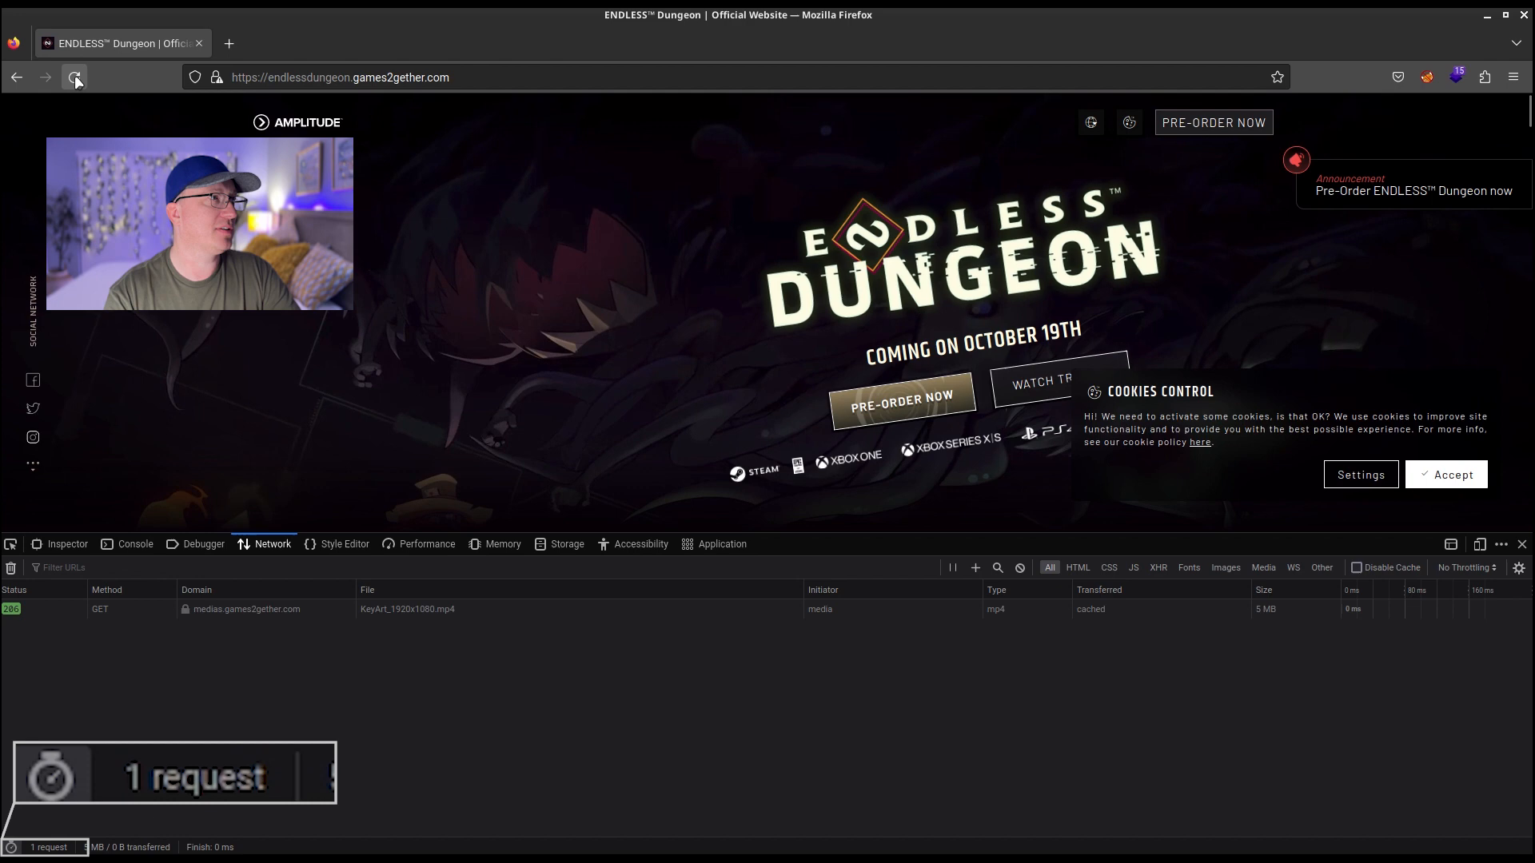
{"action": "left_click", "coordinate": [74, 78]}
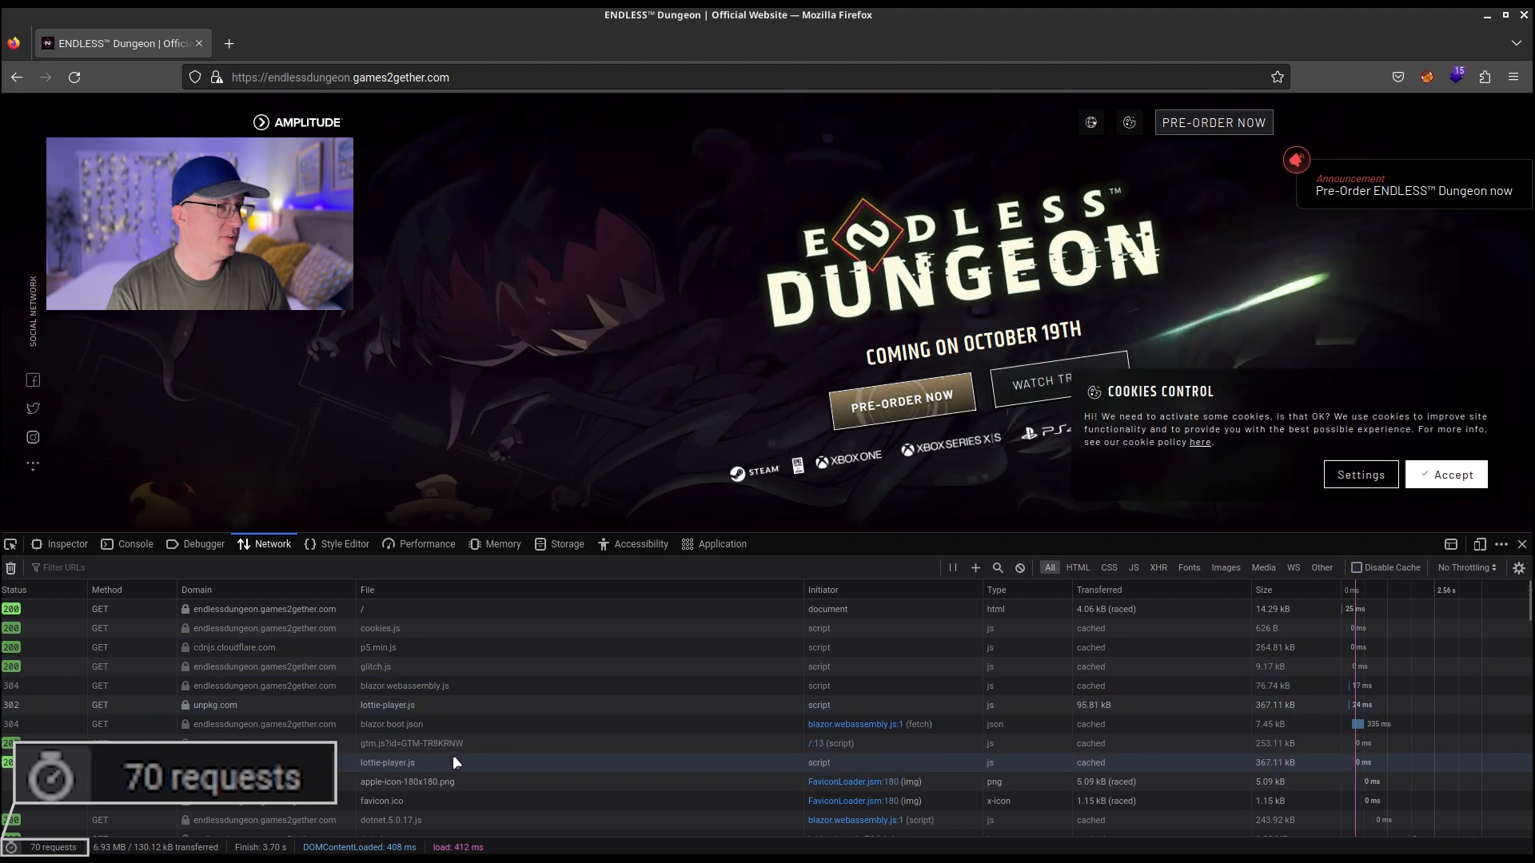
{"action": "mouse_move", "coordinate": [1064, 529]}
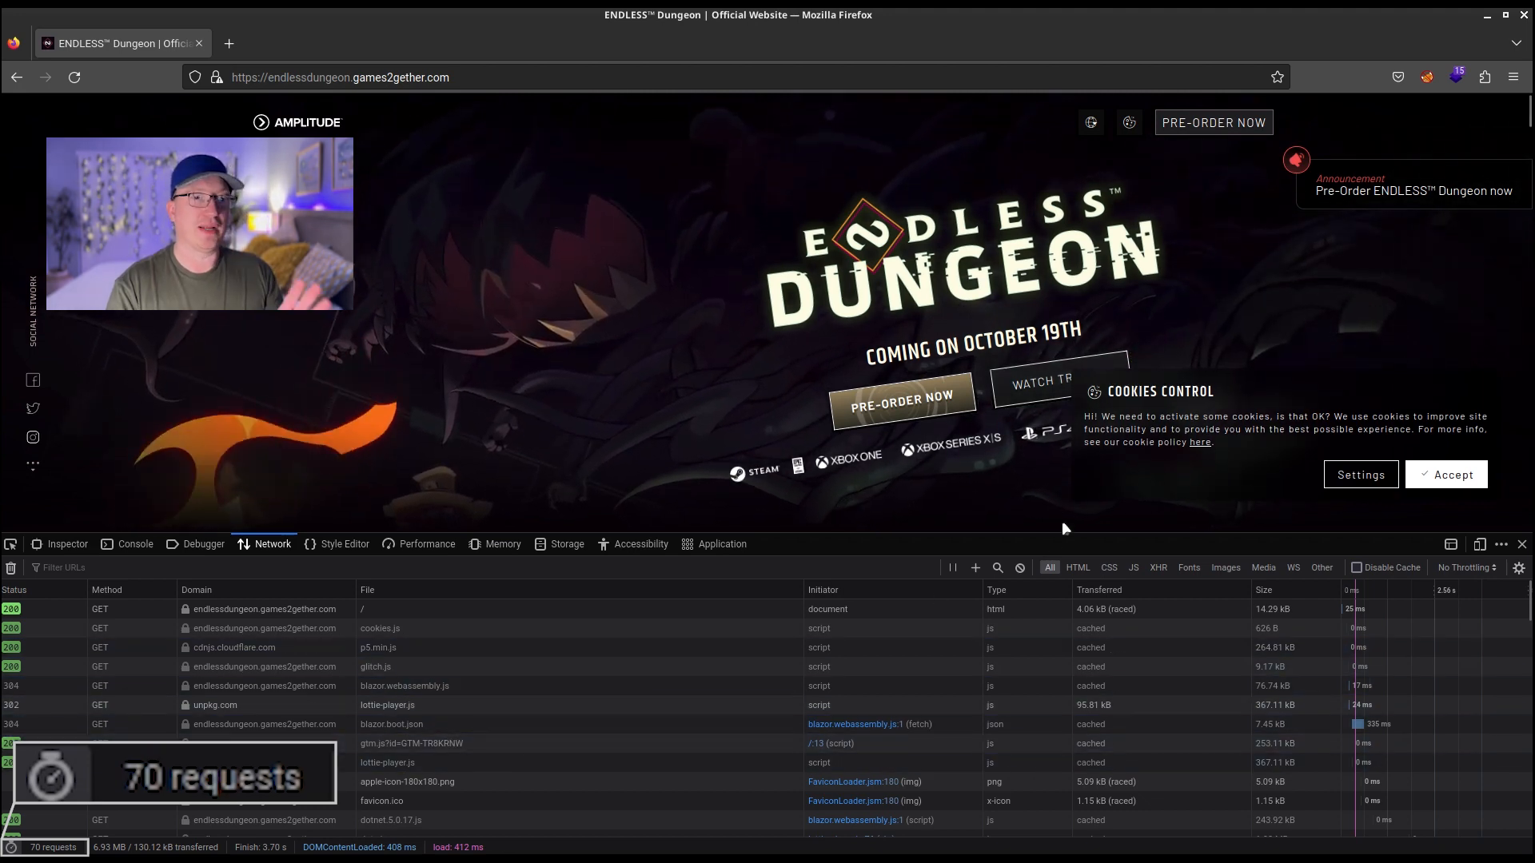
{"action": "mouse_move", "coordinate": [1357, 568]}
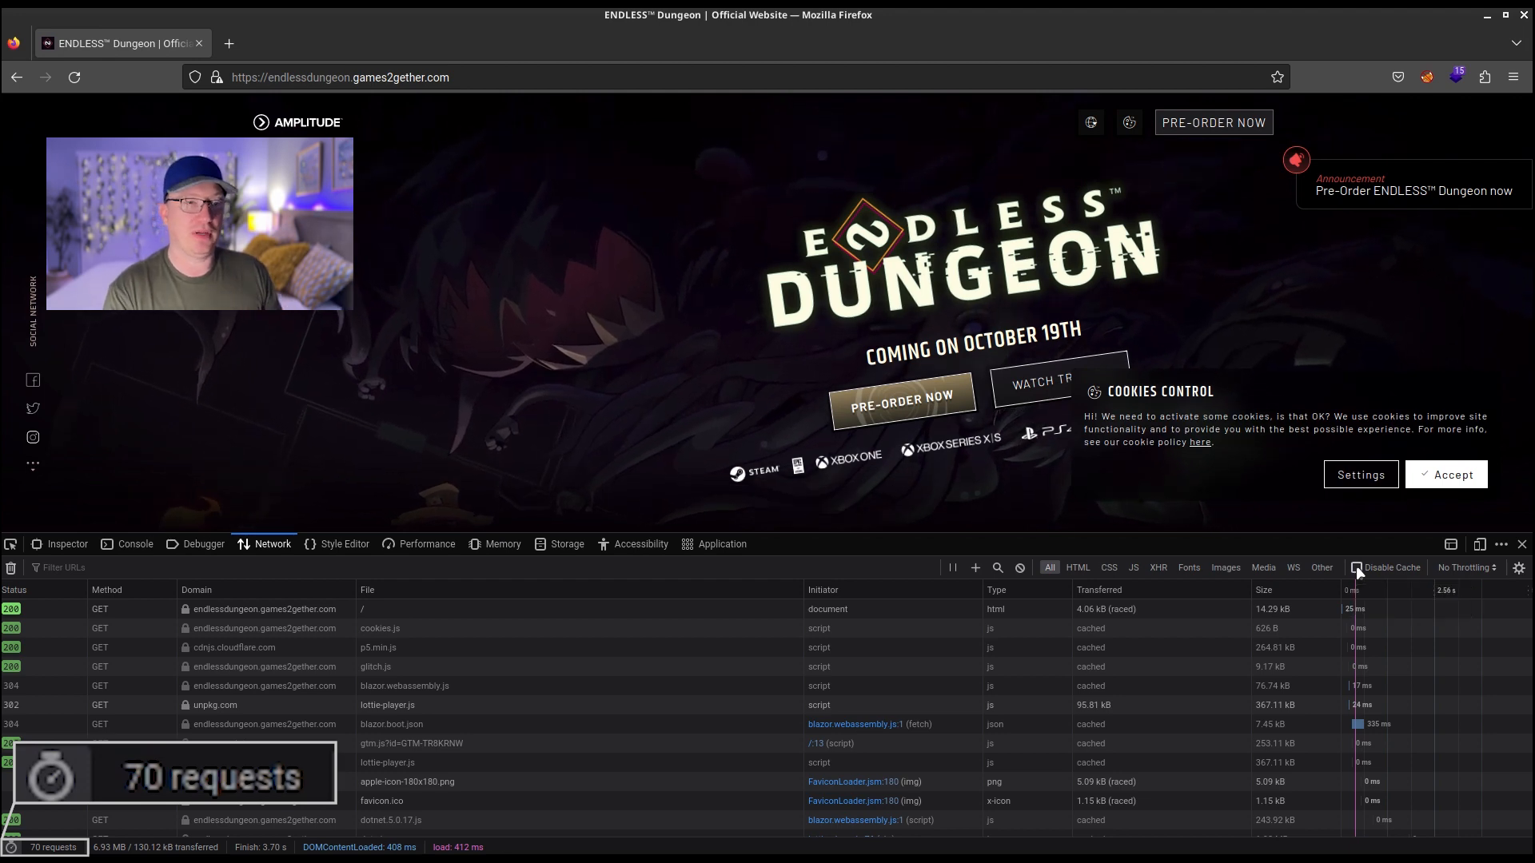
Step: Disable cache, reload to fetch 110 requests, then view the site's cookie in Storage
{"action": "left_click", "coordinate": [1359, 567]}
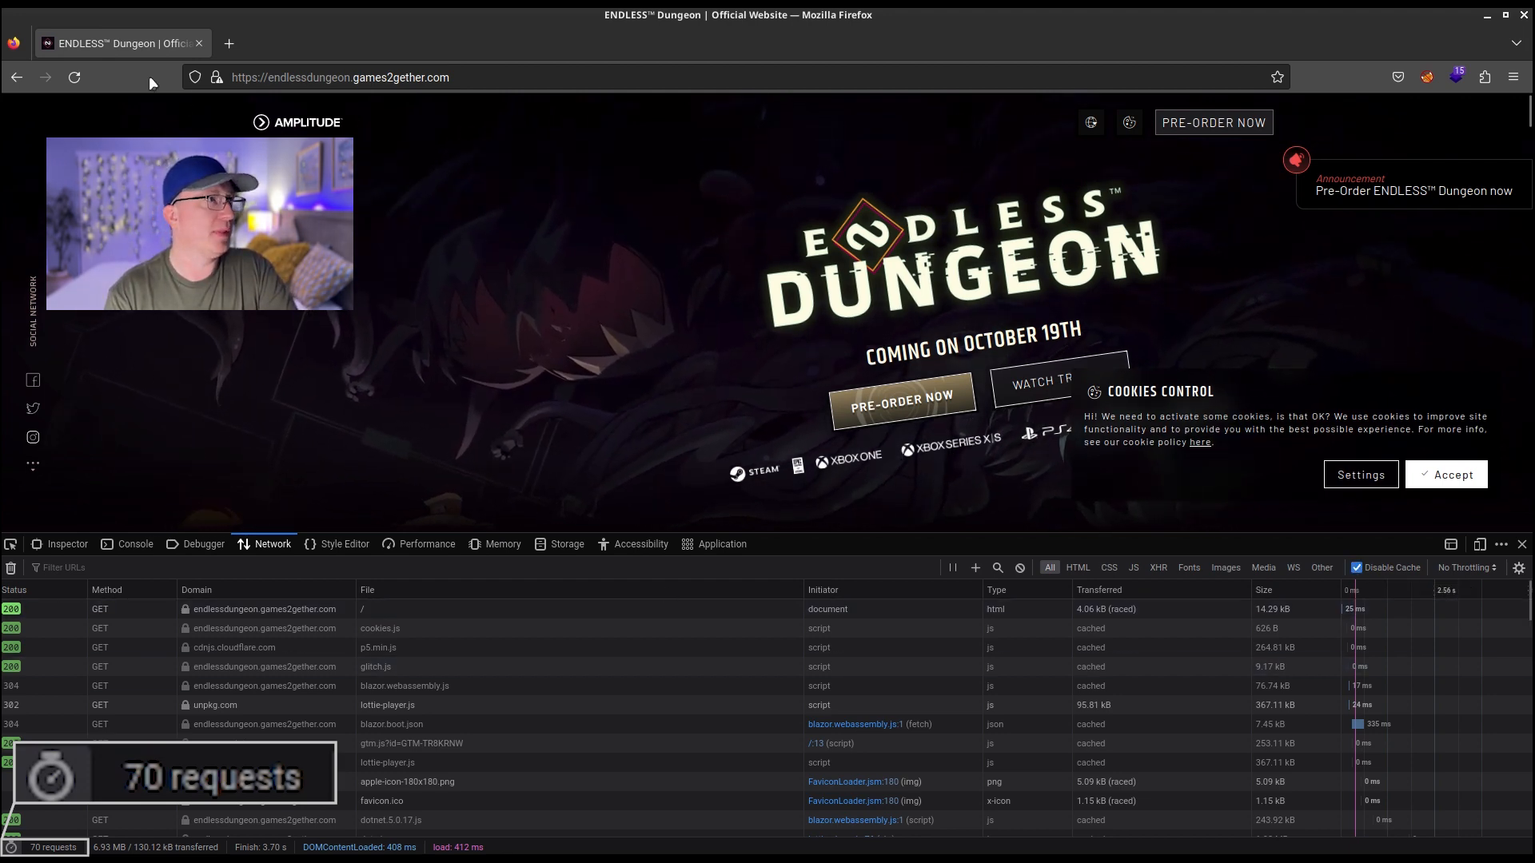
{"action": "left_click", "coordinate": [73, 77]}
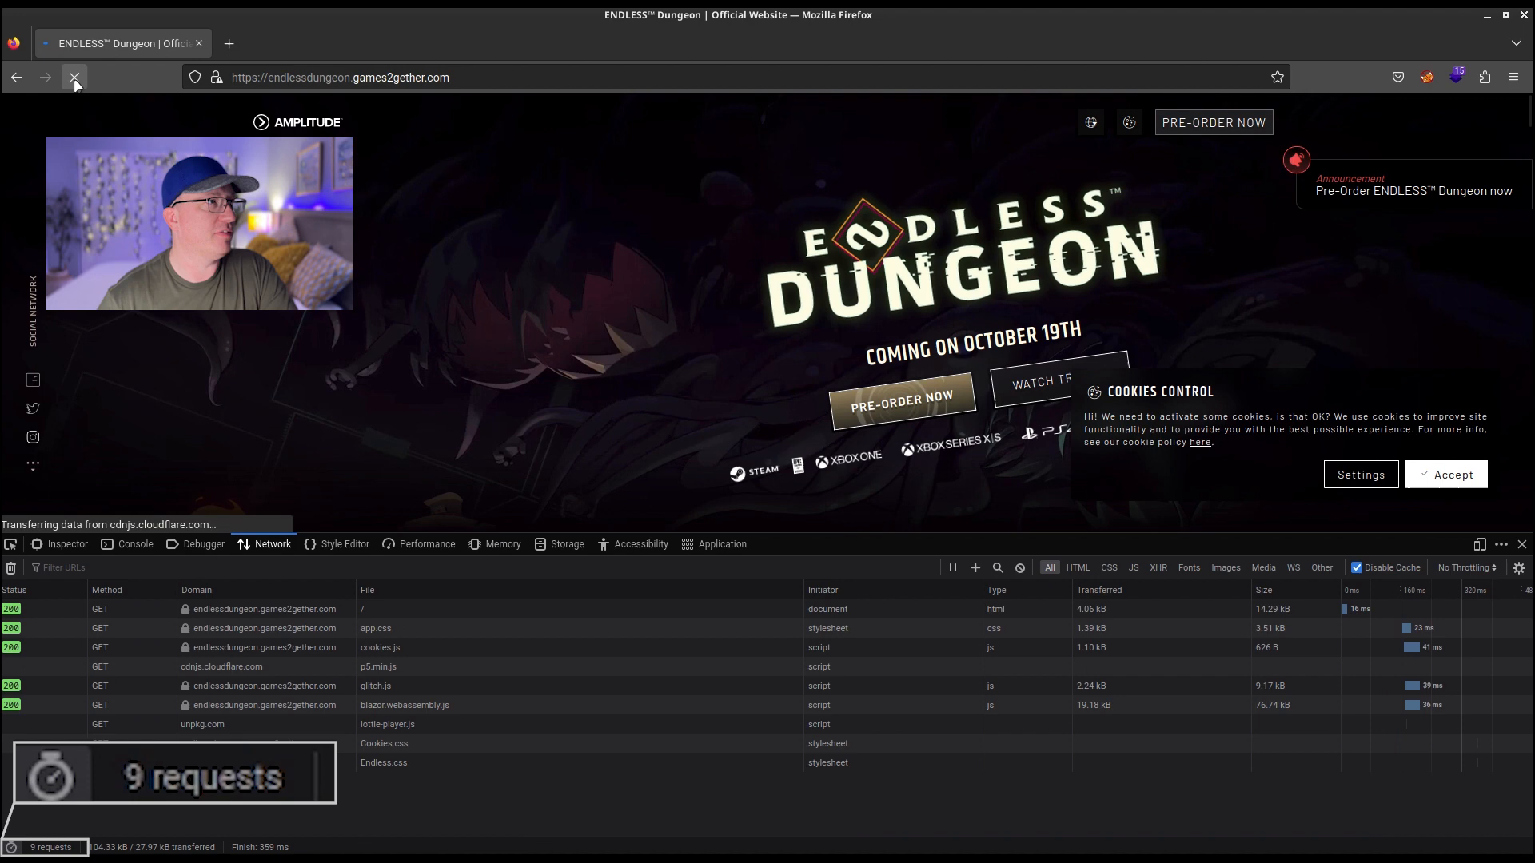
{"action": "left_click", "coordinate": [74, 78]}
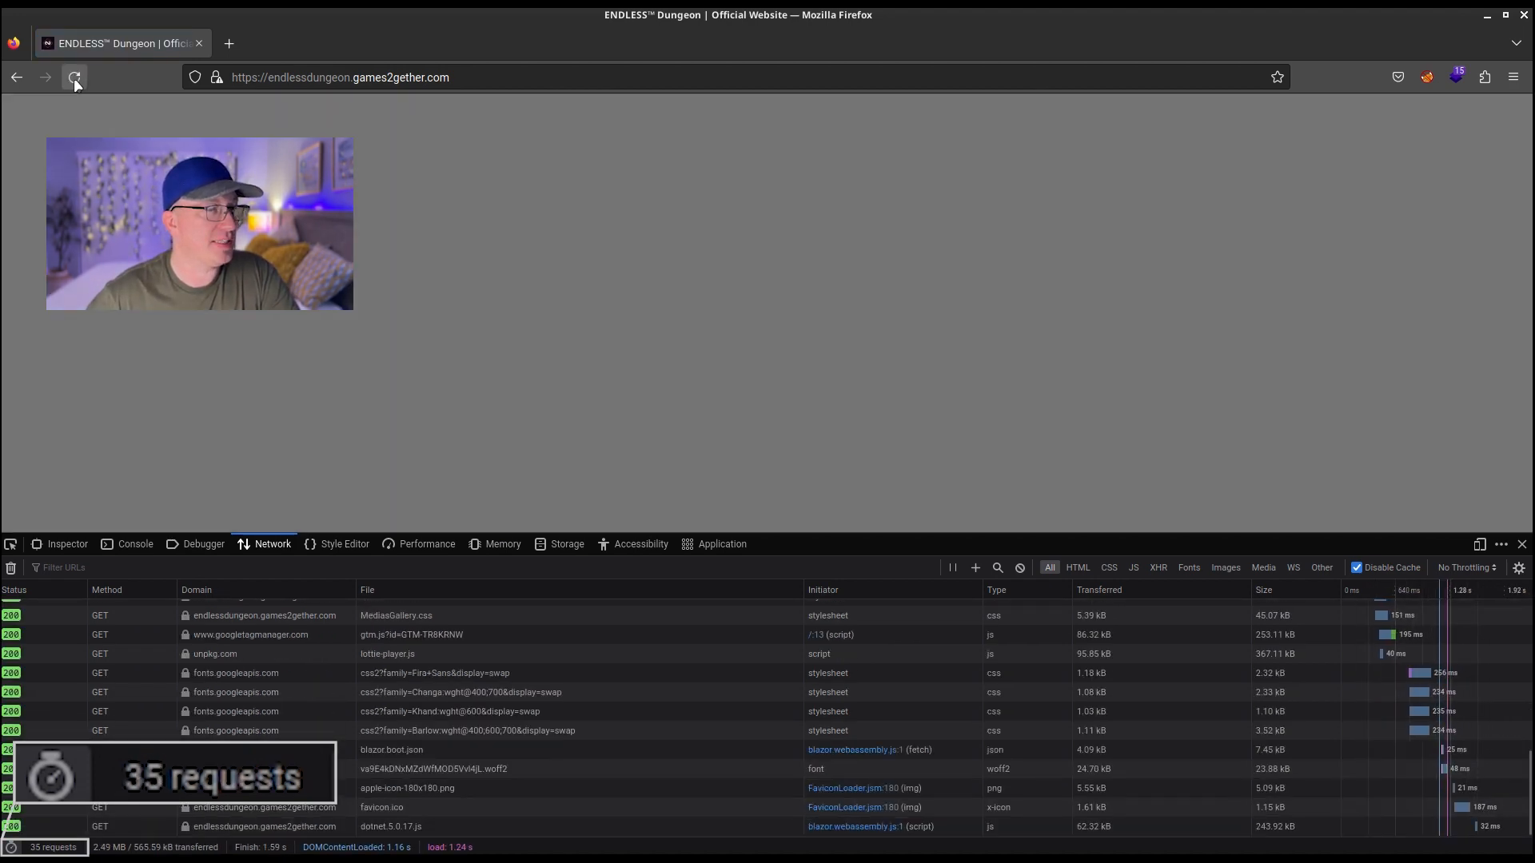
{"action": "left_click", "coordinate": [75, 77]}
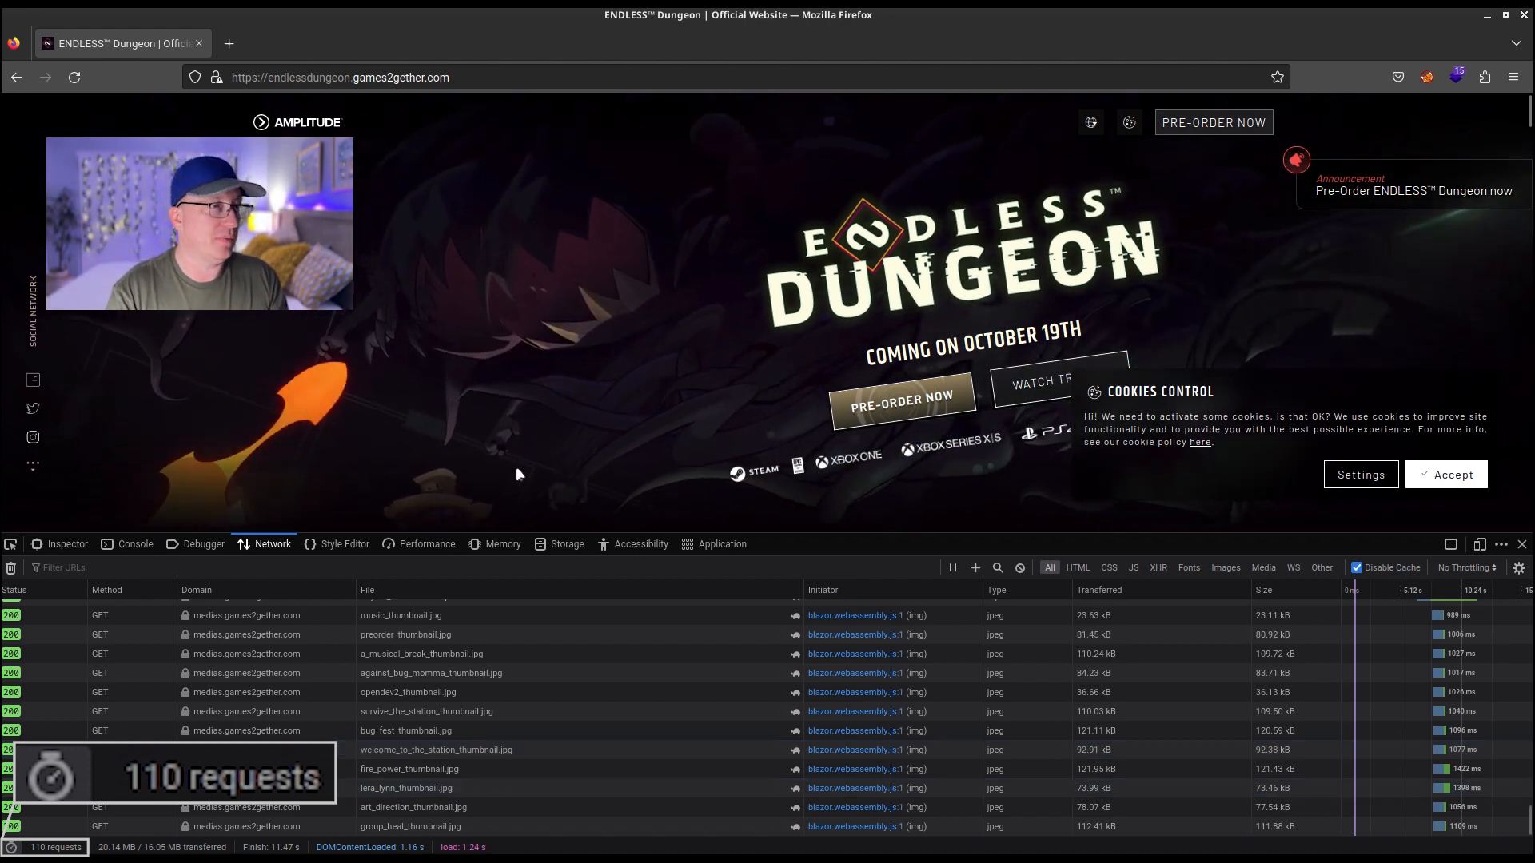
{"action": "left_click", "coordinate": [566, 544]}
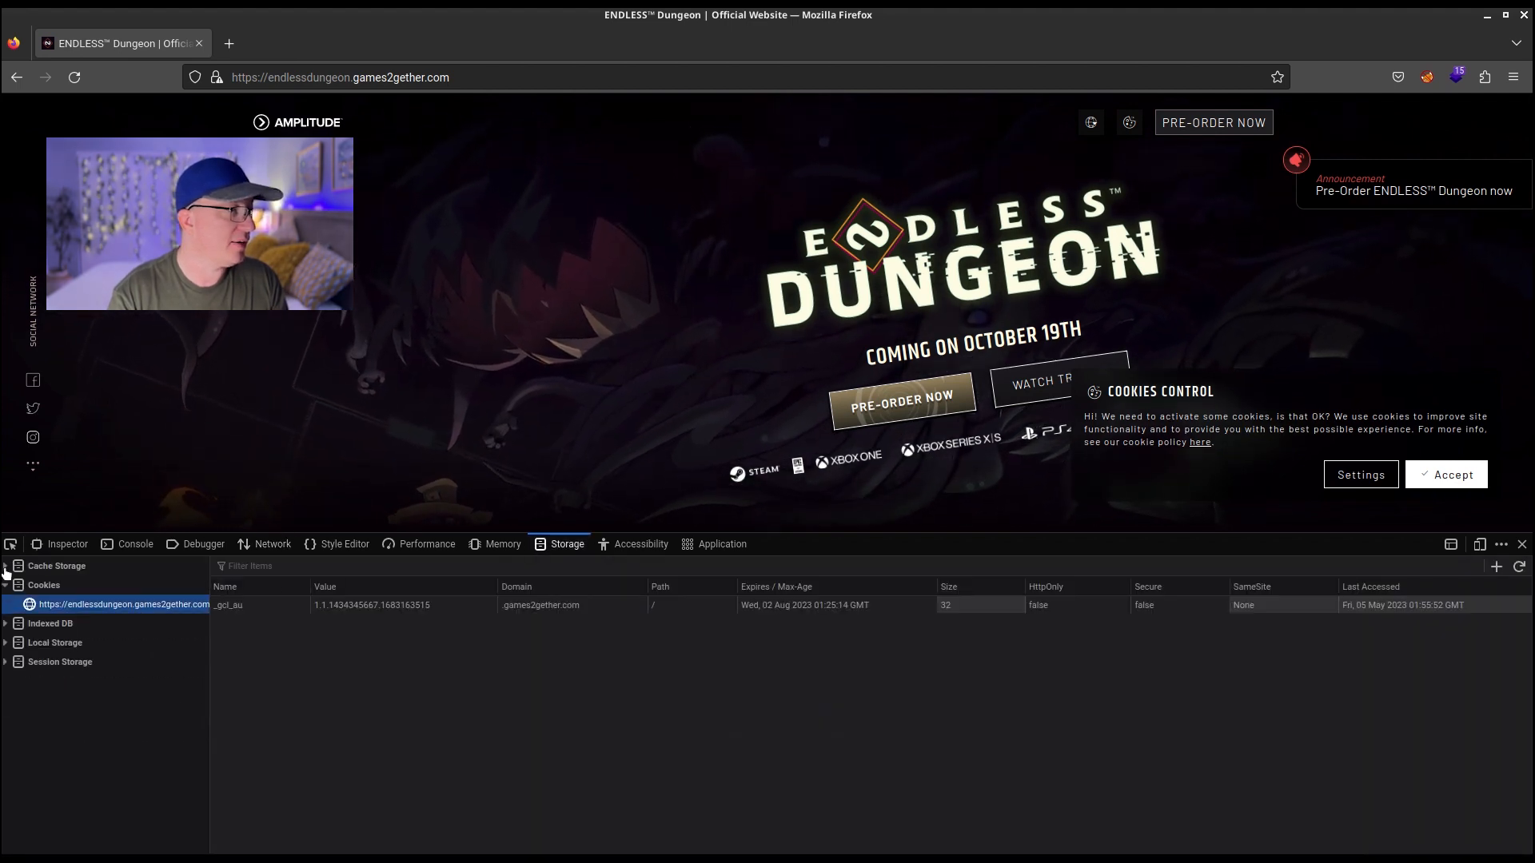
Step: Expand the site's Cache Storage, select blazor-resources to clear, and return to Network
{"action": "left_click", "coordinate": [56, 566]}
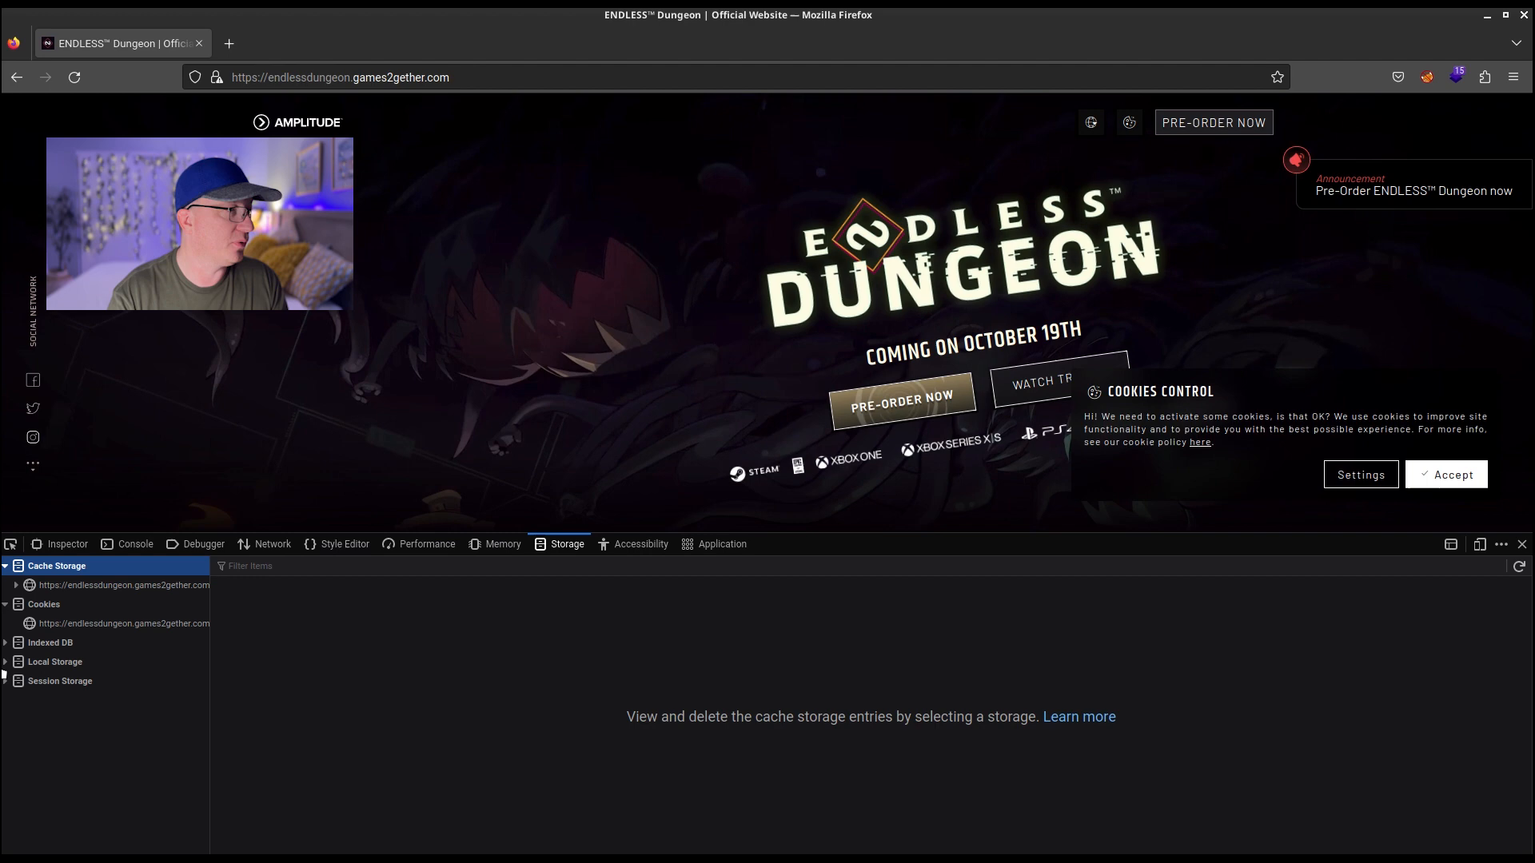
{"action": "left_click", "coordinate": [122, 585]}
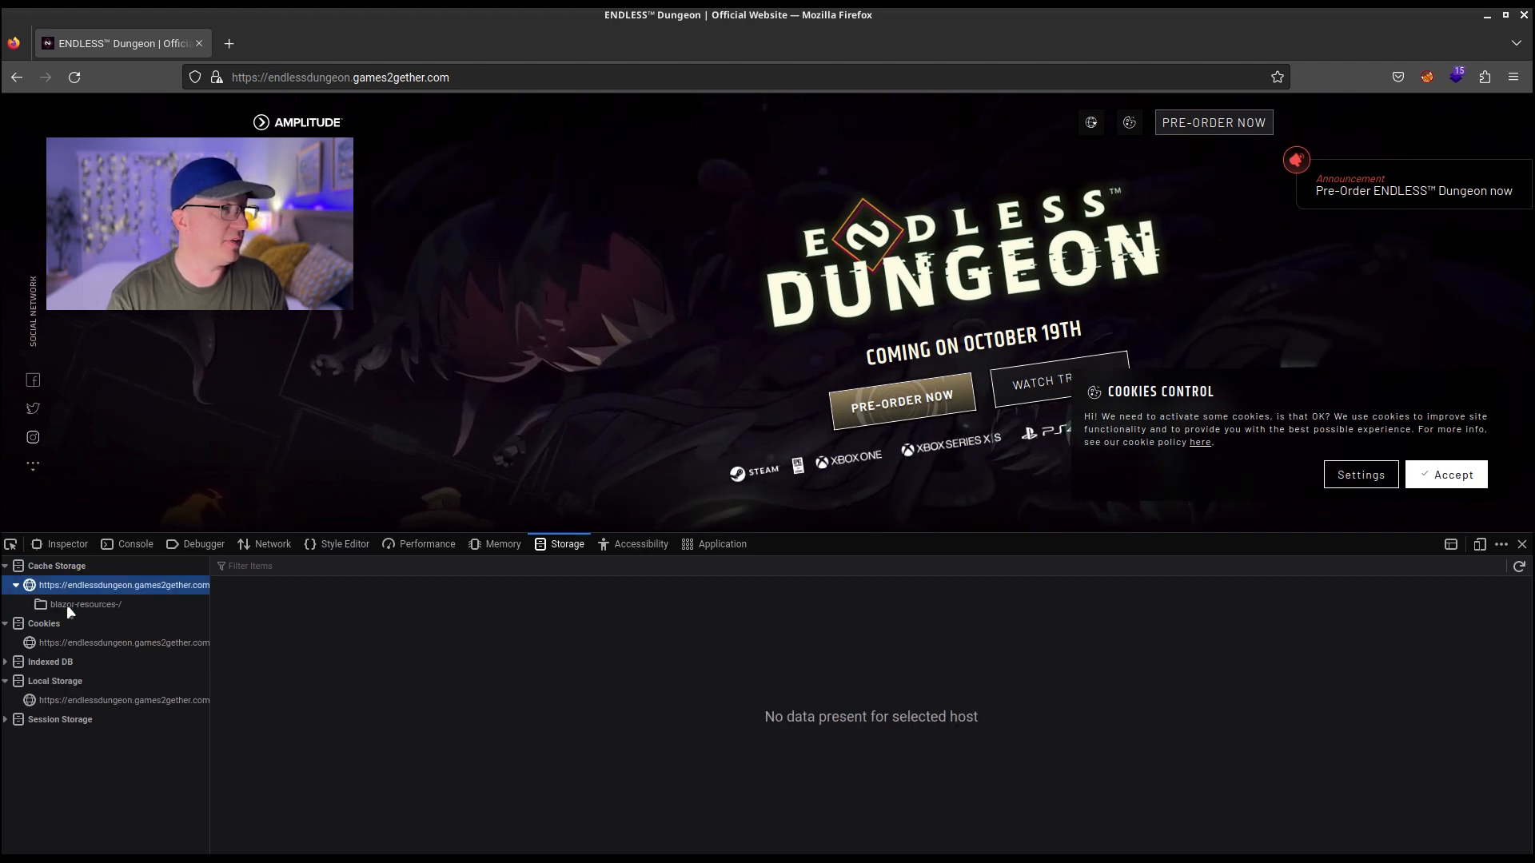
{"action": "left_click", "coordinate": [84, 604]}
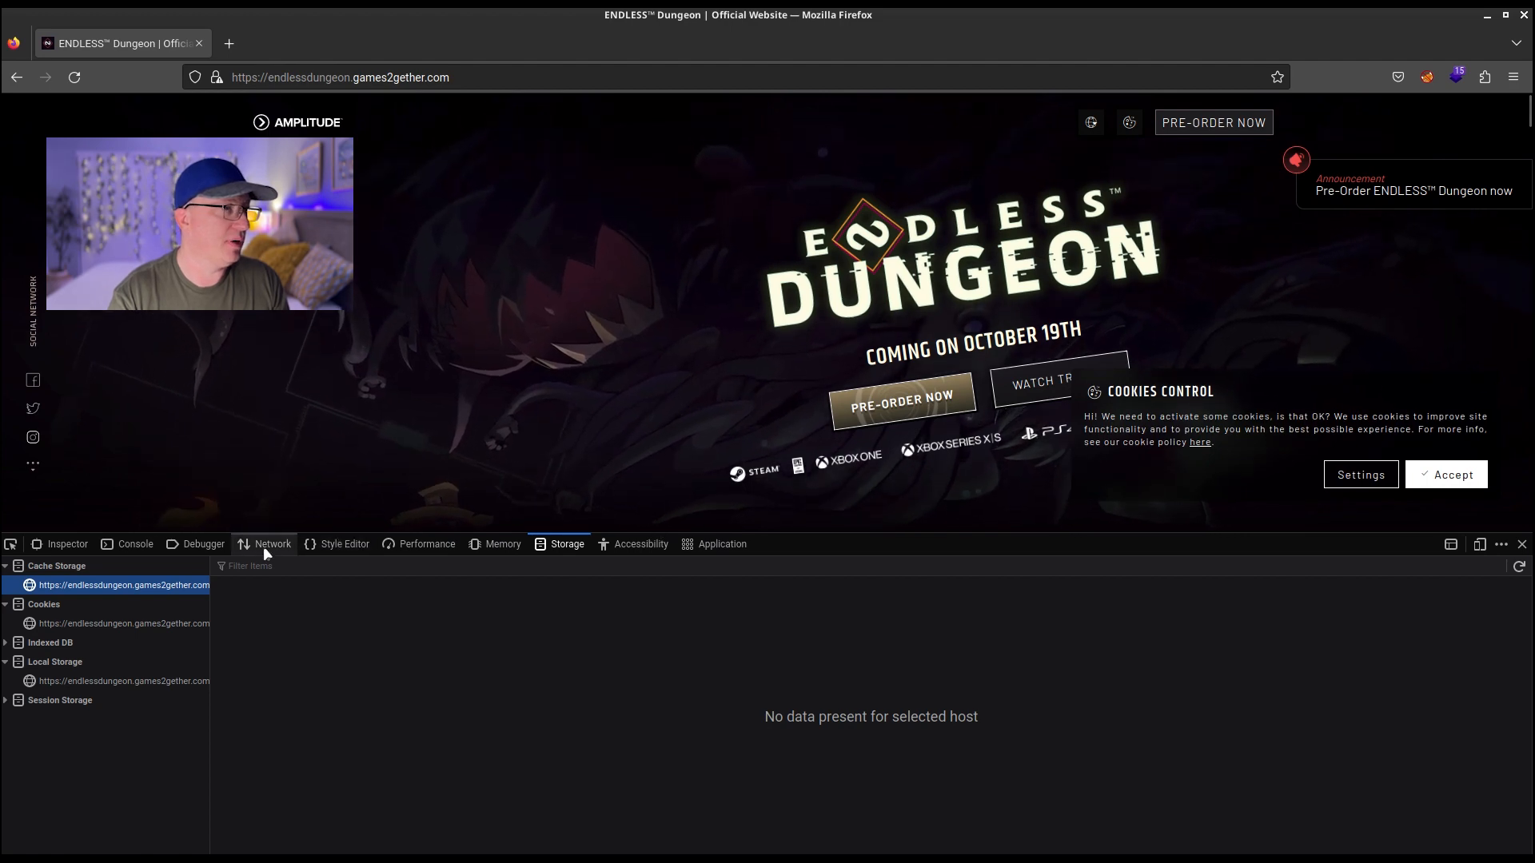
{"action": "left_click", "coordinate": [74, 77]}
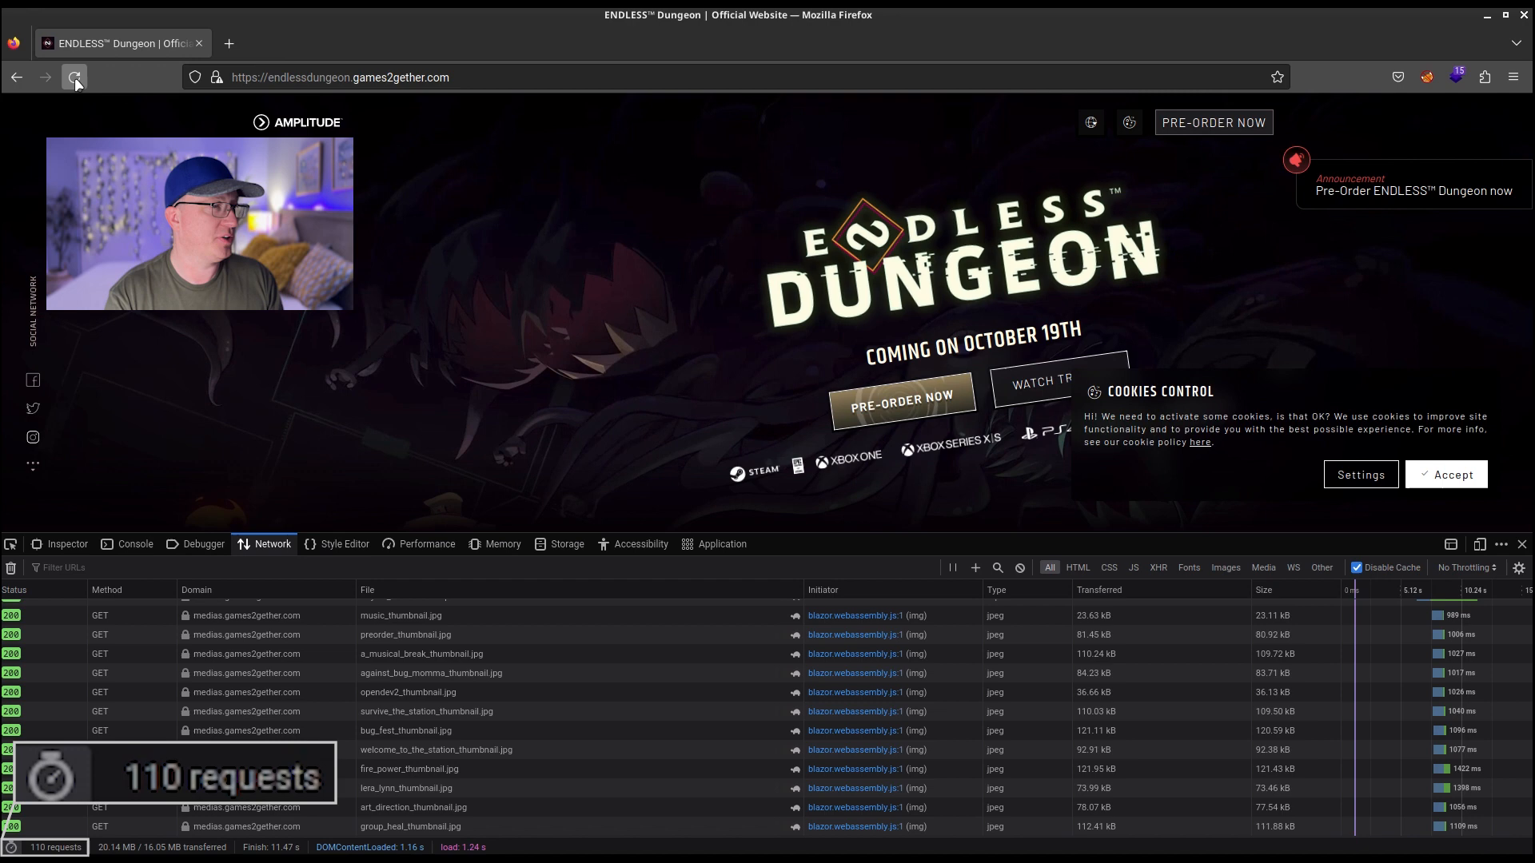
Step: Reload to log 180 requests, then scroll through the cached framework DLLs in Storage
{"action": "left_click", "coordinate": [74, 78]}
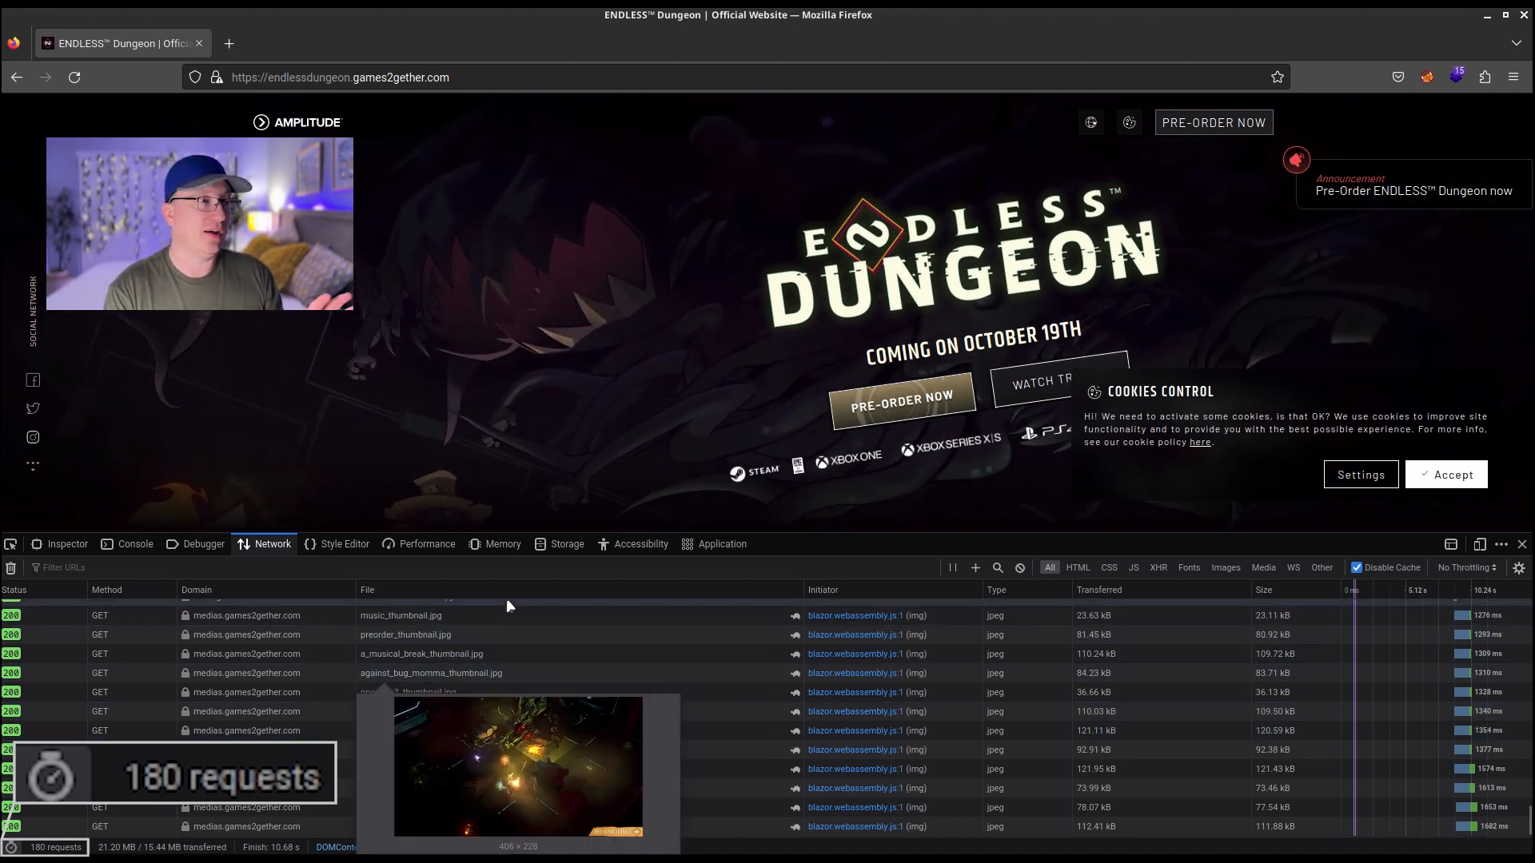
{"action": "left_click", "coordinate": [566, 544]}
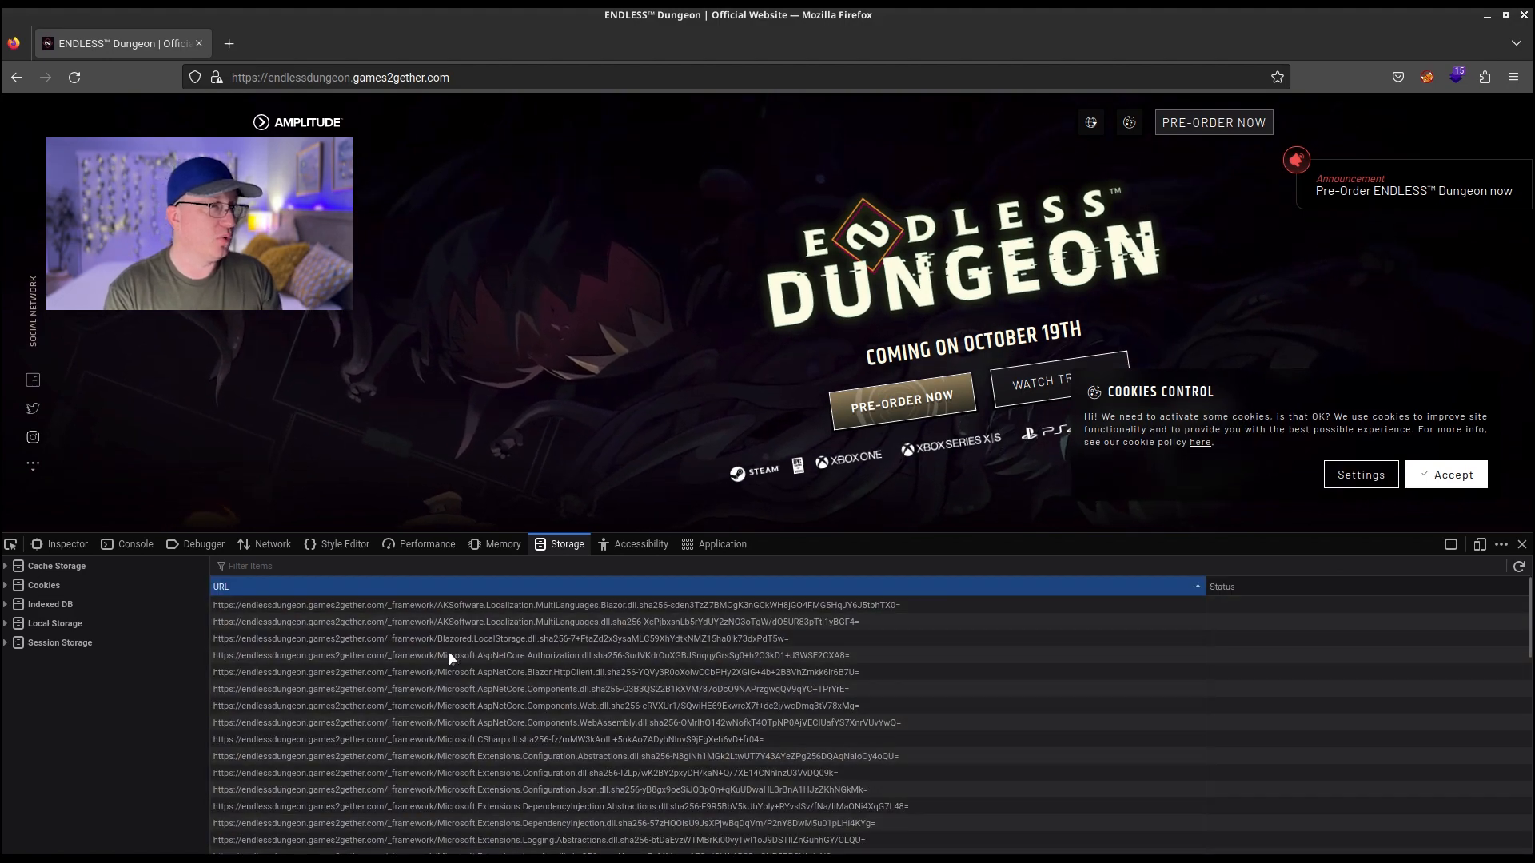
{"action": "scroll", "scroll_direction": "down", "scroll_amount": 3}
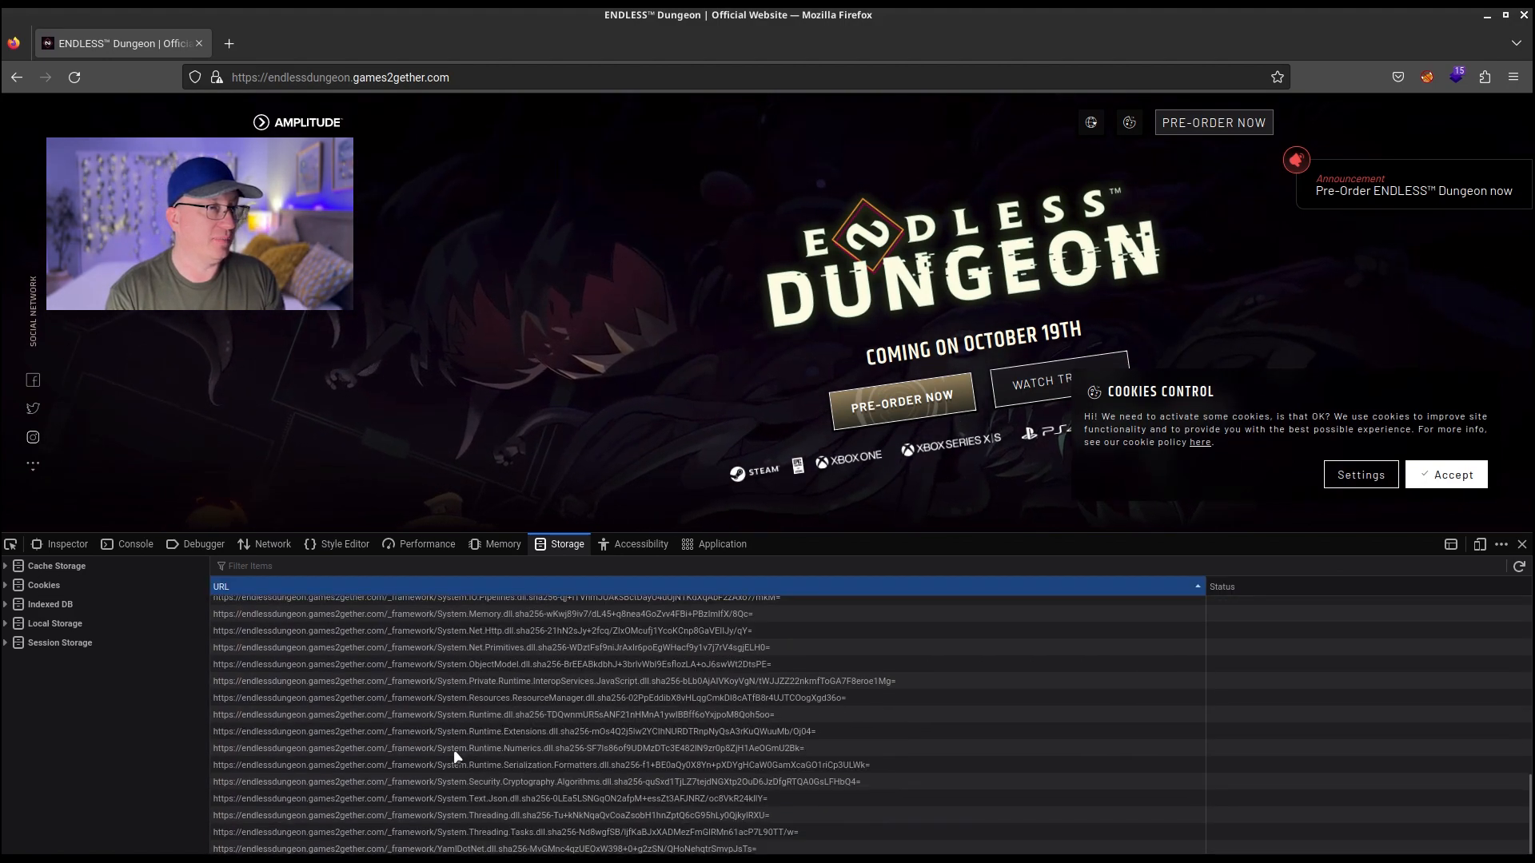